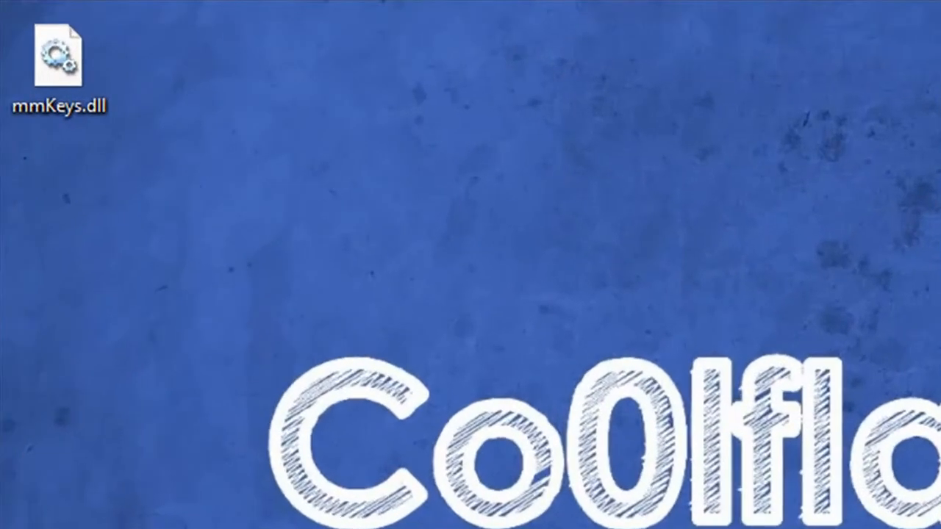
# - Select the mmKeys.dll file on the desktop
pyautogui.click(58, 56)
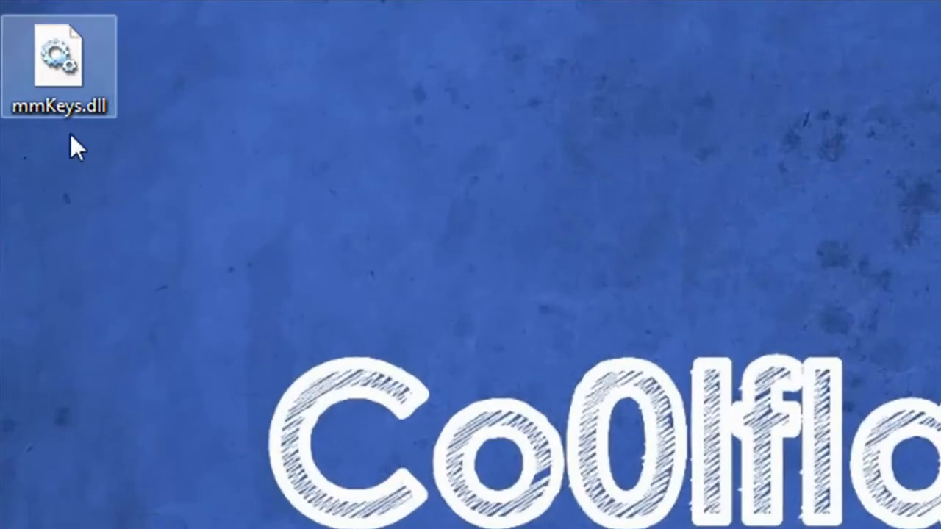
pyautogui.moveTo(47, 51)
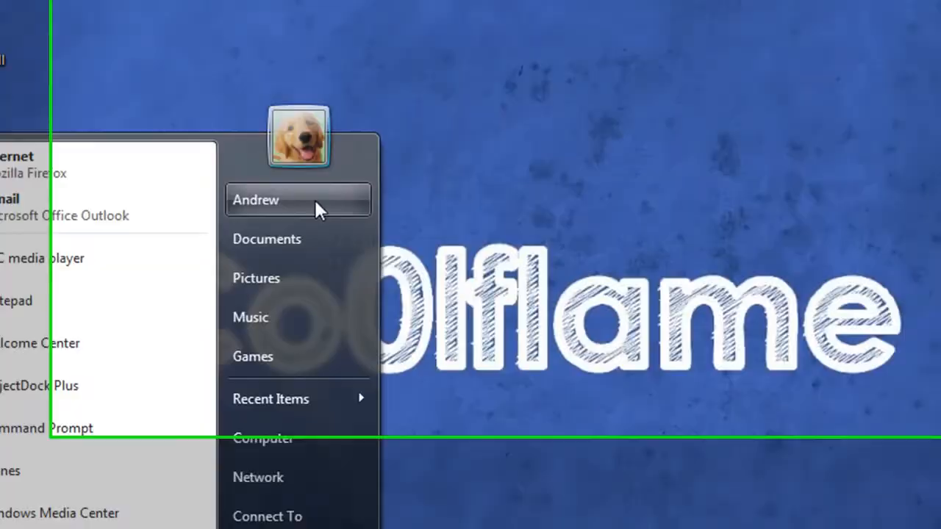
# - Open the user's home folder in Explorer and show its Tools menu
pyautogui.click(255, 200)
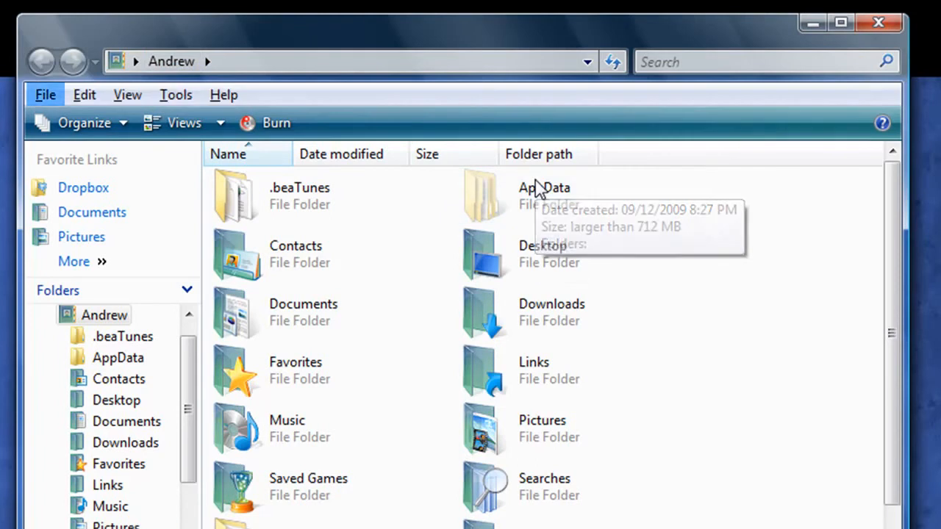
pyautogui.click(175, 95)
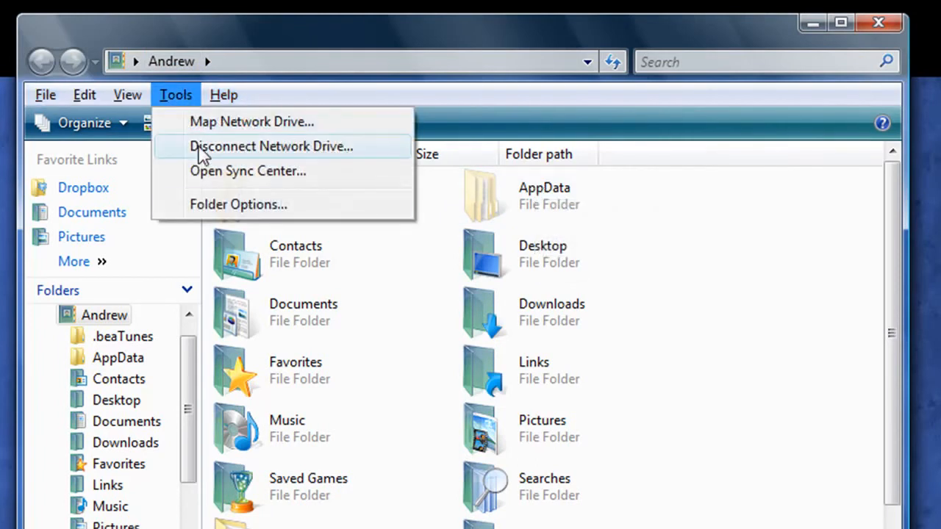
# - Turn on Show hidden files and folders in Folder Options
pyautogui.click(238, 204)
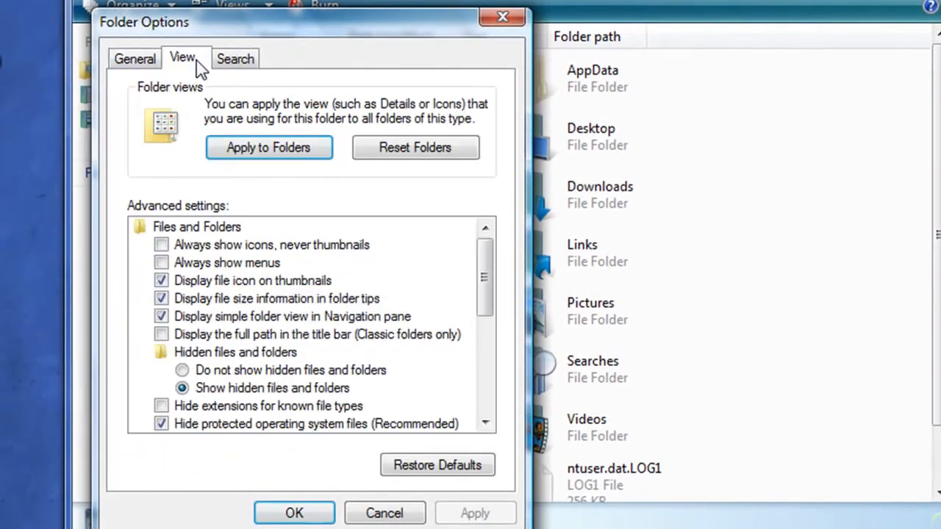
pyautogui.scroll(-3)
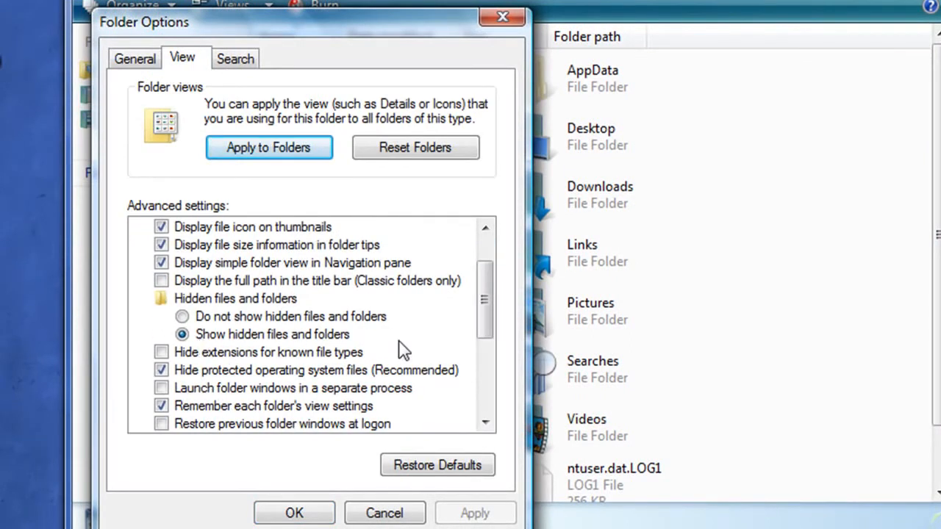
pyautogui.click(294, 513)
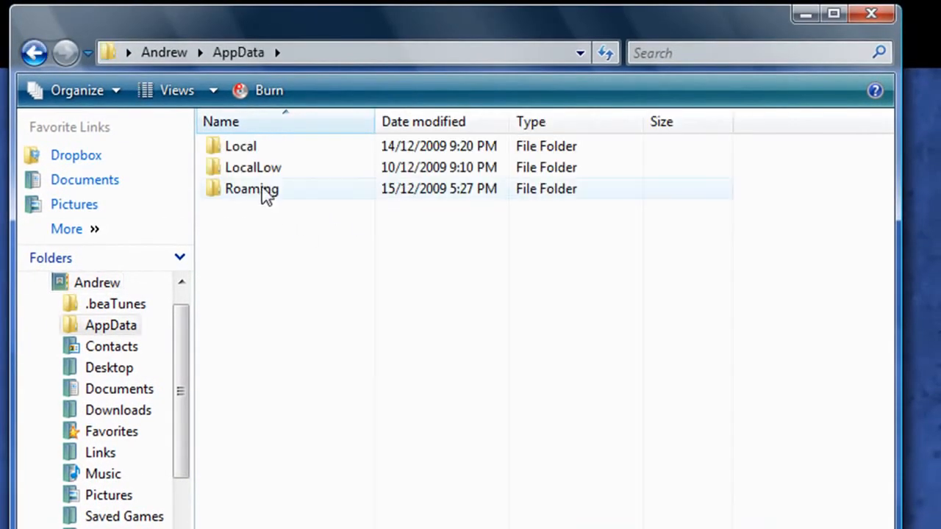
# - Navigate Roaming › Apple Computer › iTunes › iTunes Plug-ins
pyautogui.doubleClick(251, 189)
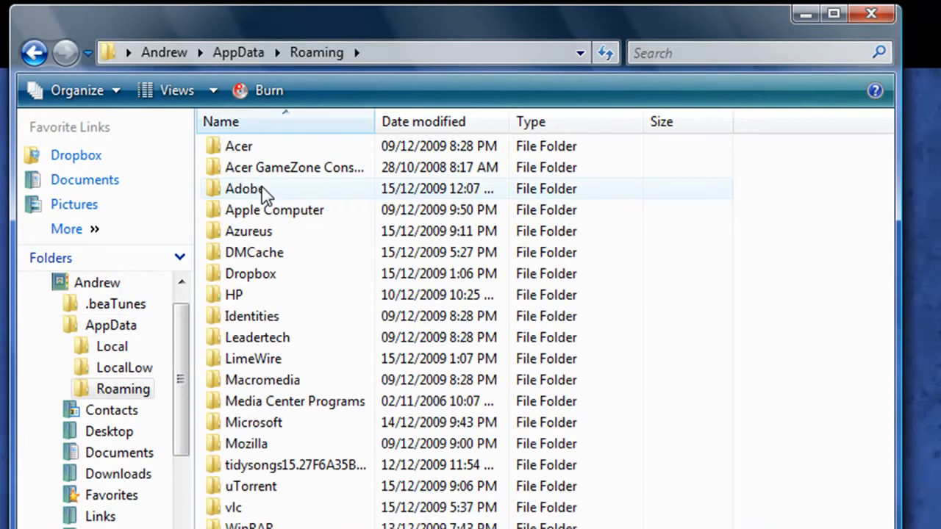
pyautogui.doubleClick(273, 209)
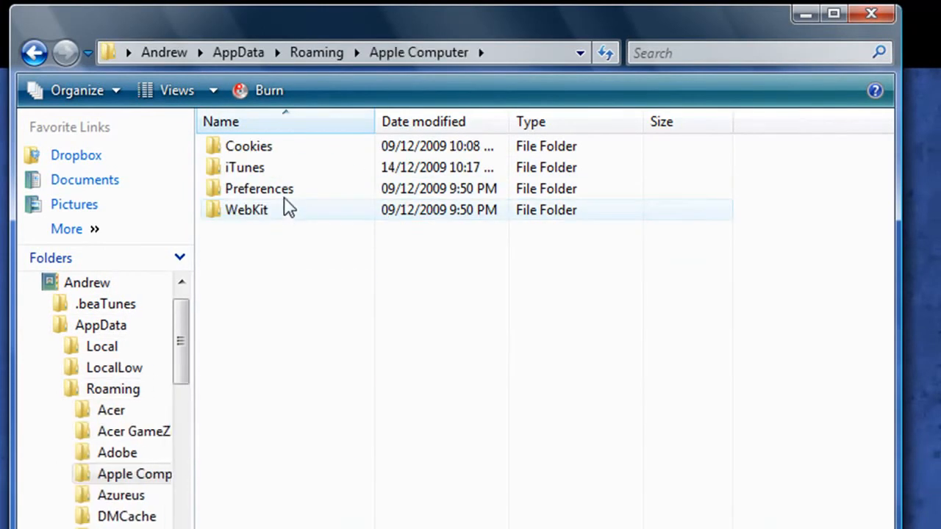
pyautogui.doubleClick(244, 167)
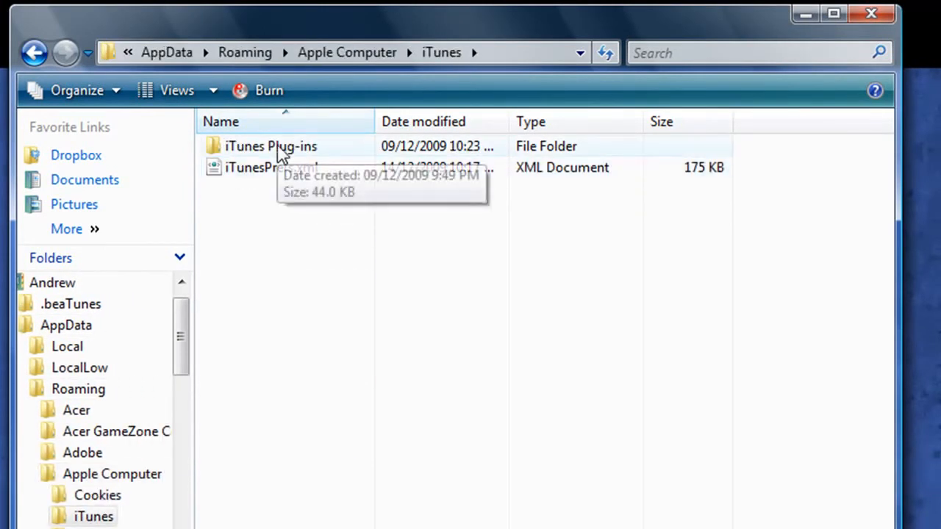
pyautogui.doubleClick(270, 145)
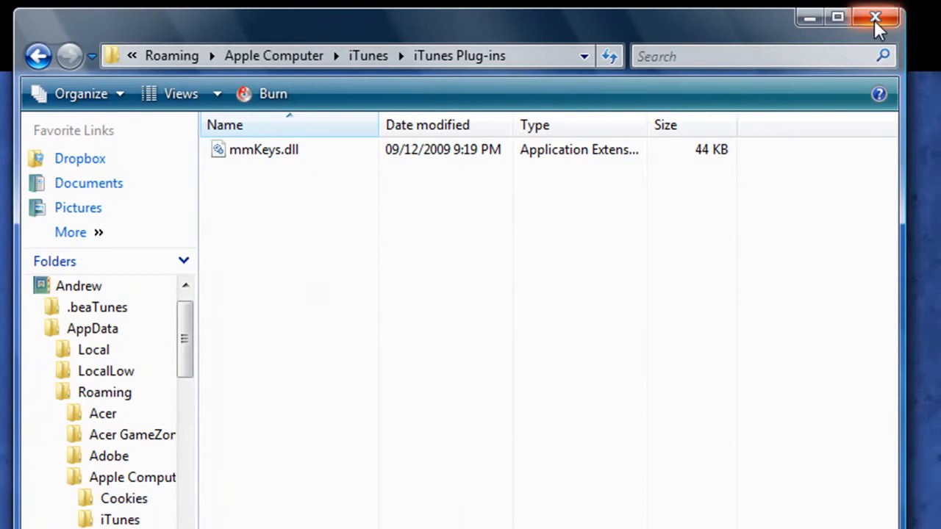
pyautogui.moveTo(875, 17)
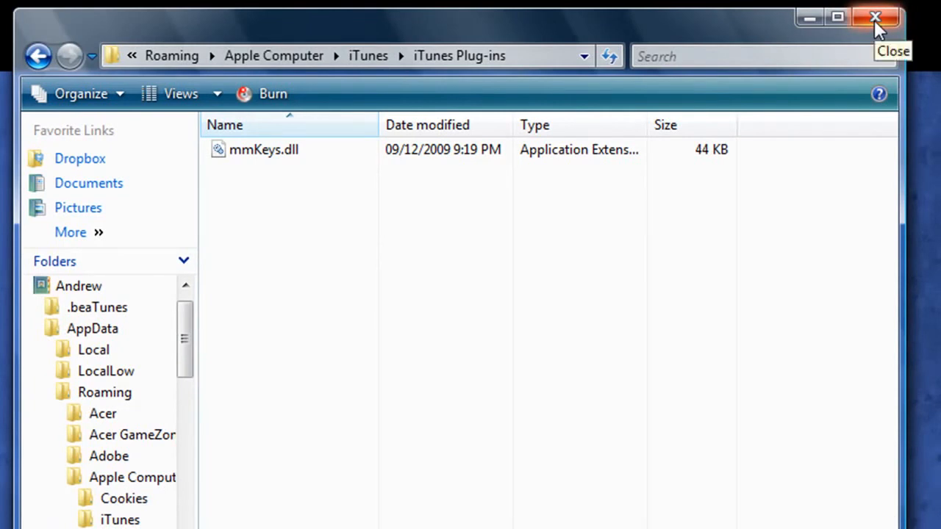